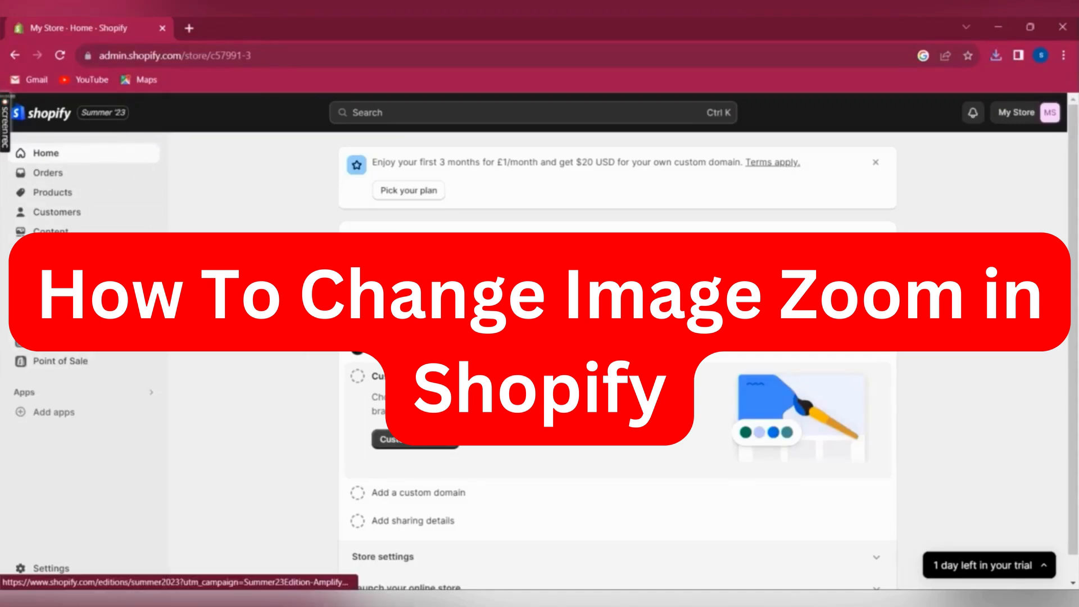
Go to Online Store > Themes, where Dawn is the current theme.
{"action": "left_click", "coordinate": [59, 341]}
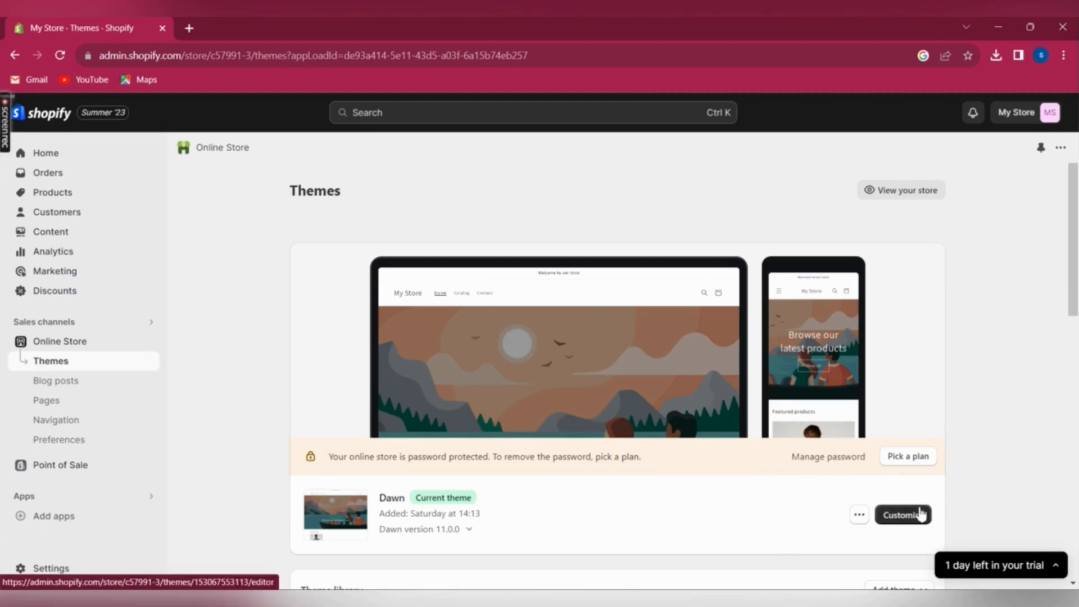
Customize the Dawn theme and select the home page's Featured collection section.
{"action": "left_click", "coordinate": [902, 514]}
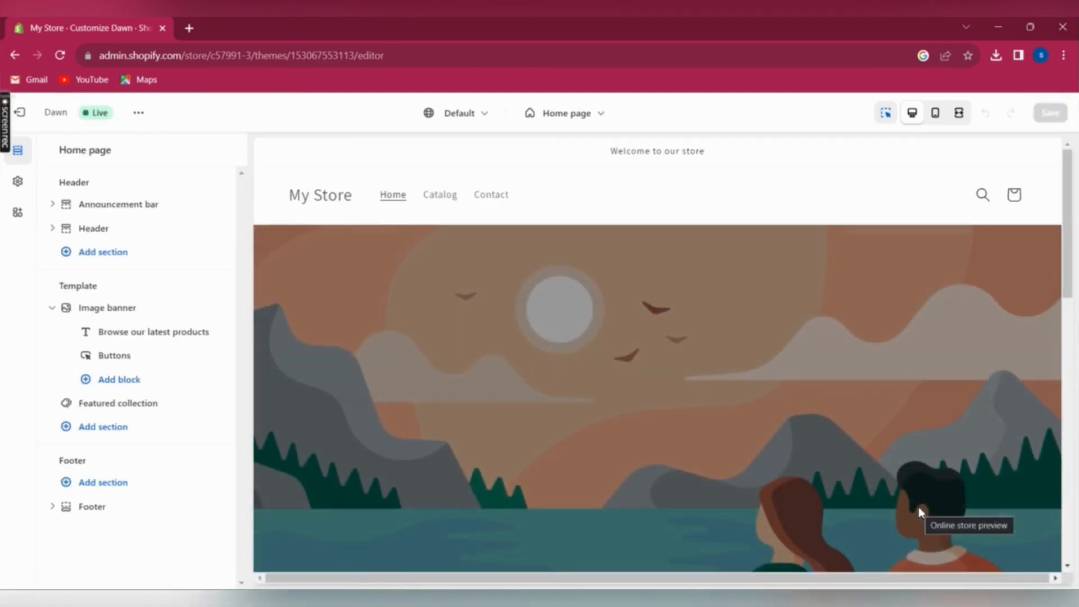
{"action": "mouse_move", "coordinate": [1067, 341]}
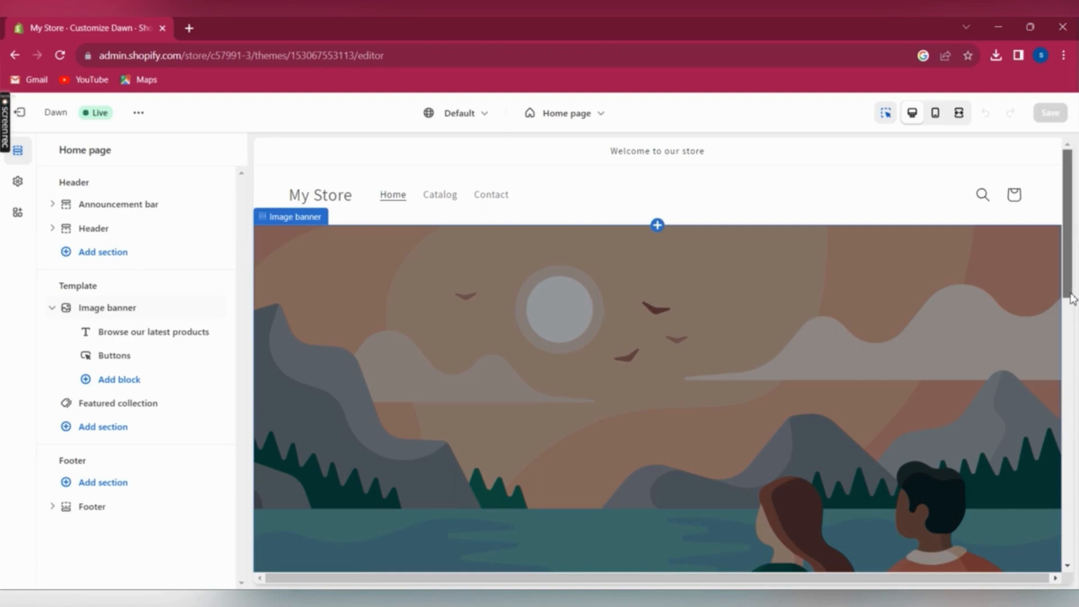
{"action": "scroll", "scroll_direction": "down", "scroll_amount": 3}
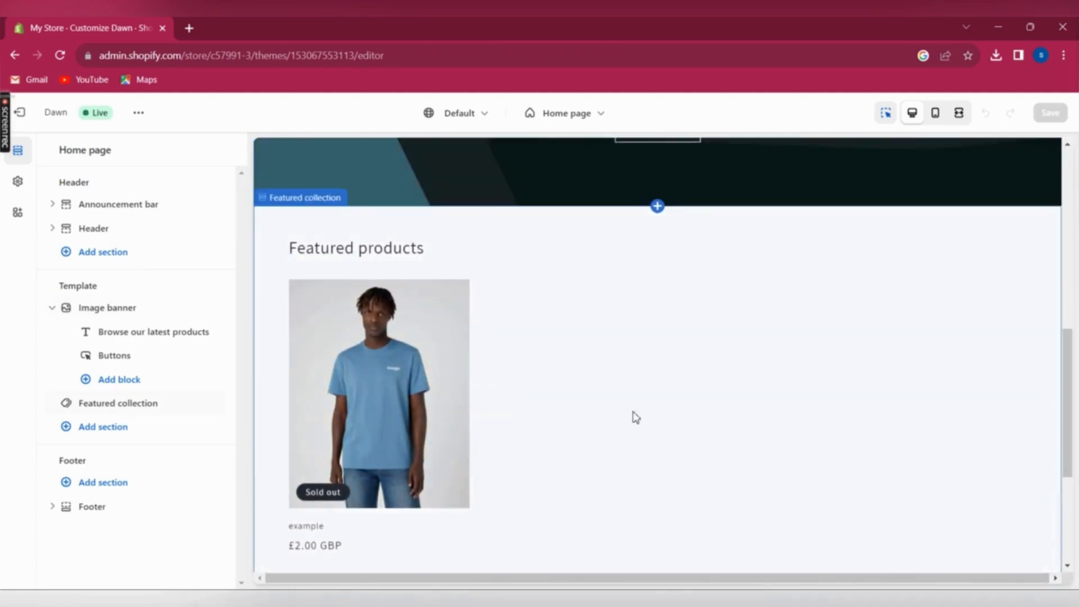
{"action": "left_click", "coordinate": [117, 402]}
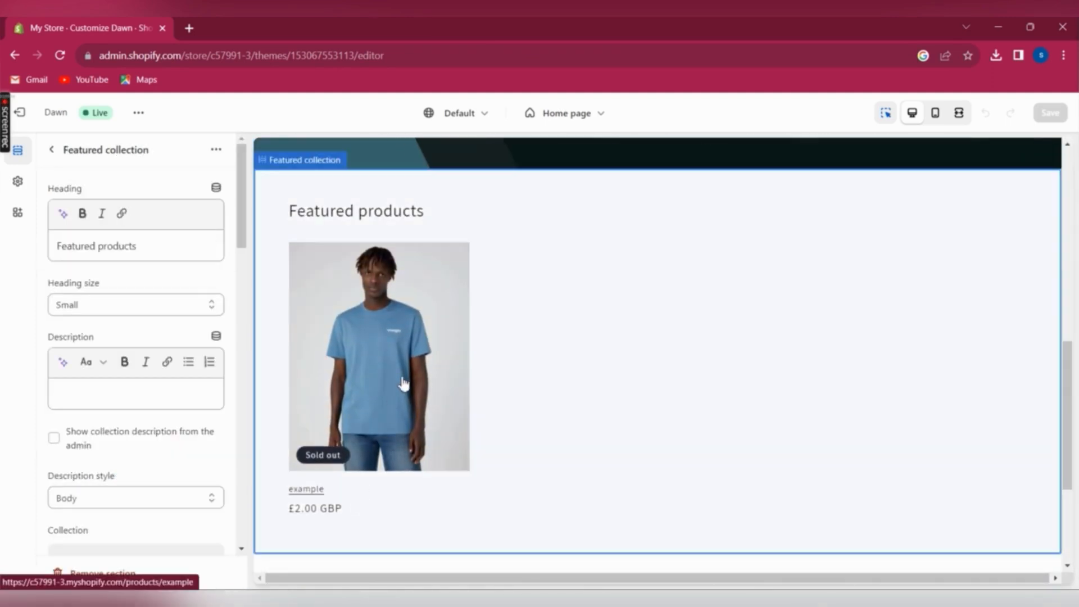
Open the featured product's page and scroll its settings to Image zoom and Section padding.
{"action": "left_click", "coordinate": [306, 488]}
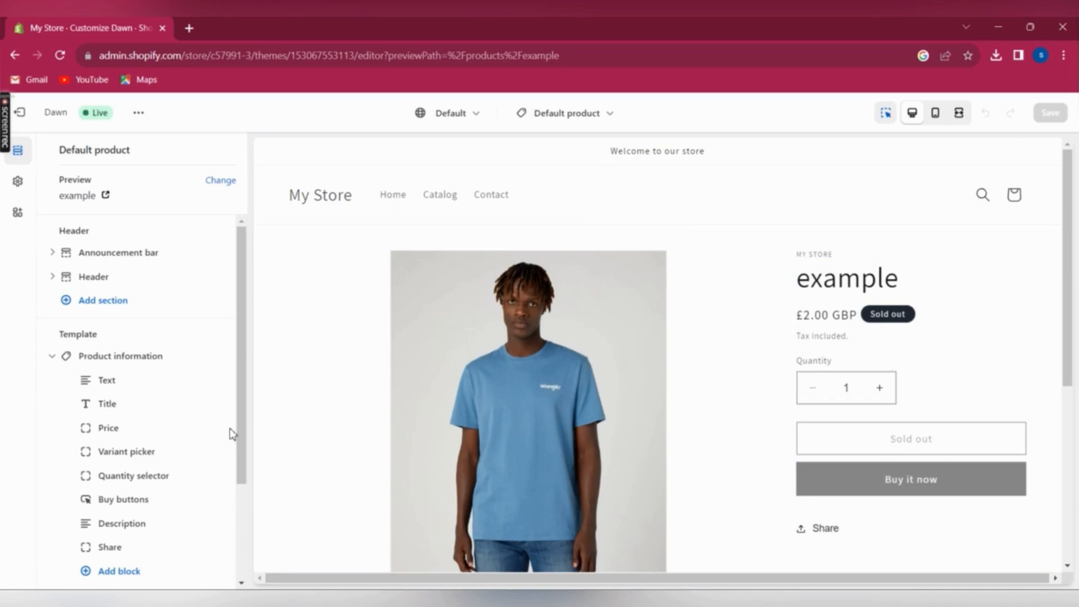
{"action": "scroll", "scroll_direction": "down", "scroll_amount": 3}
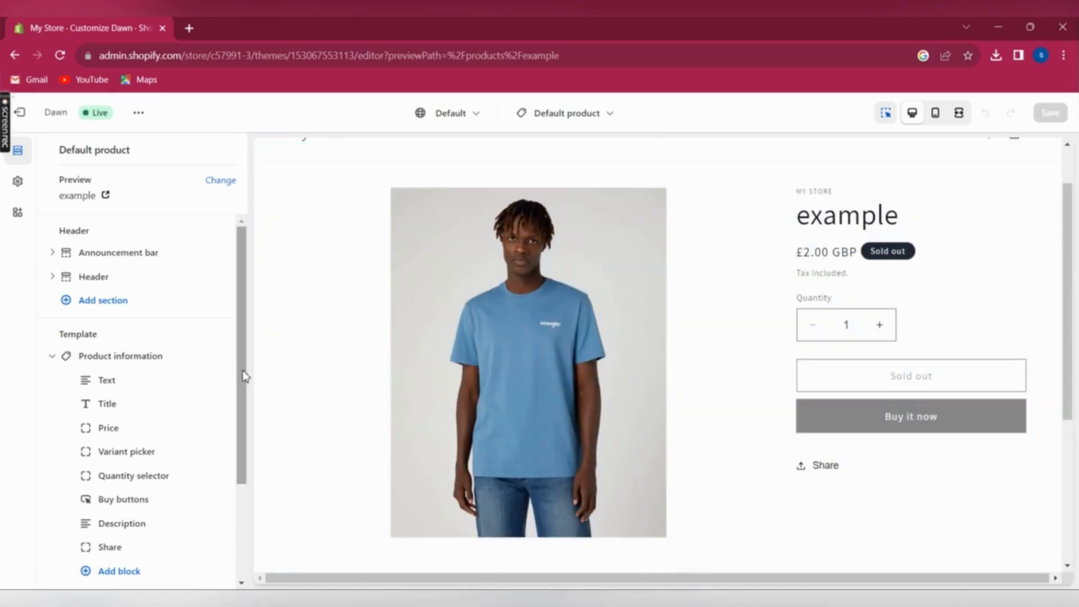
{"action": "scroll", "scroll_direction": "down", "scroll_amount": 3}
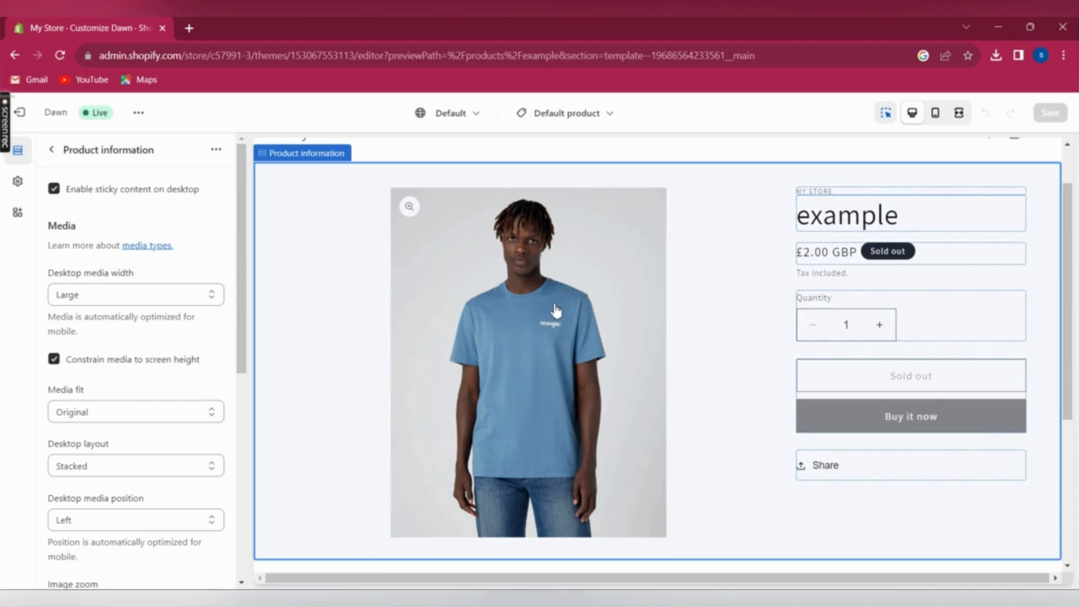
{"action": "scroll", "scroll_direction": "down", "scroll_amount": 3}
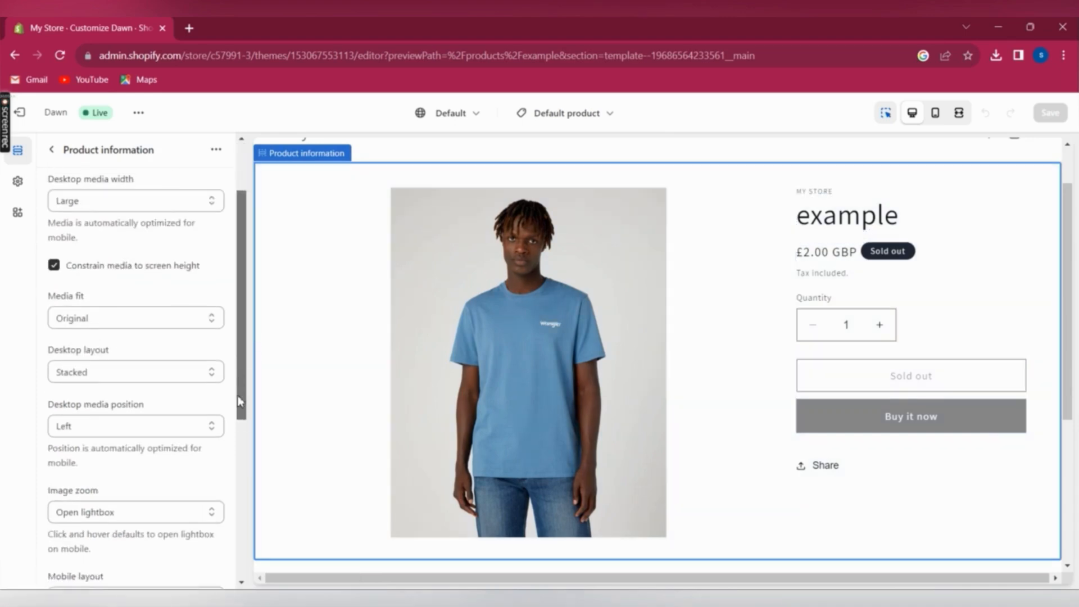
{"action": "scroll", "scroll_direction": "down", "scroll_amount": 3}
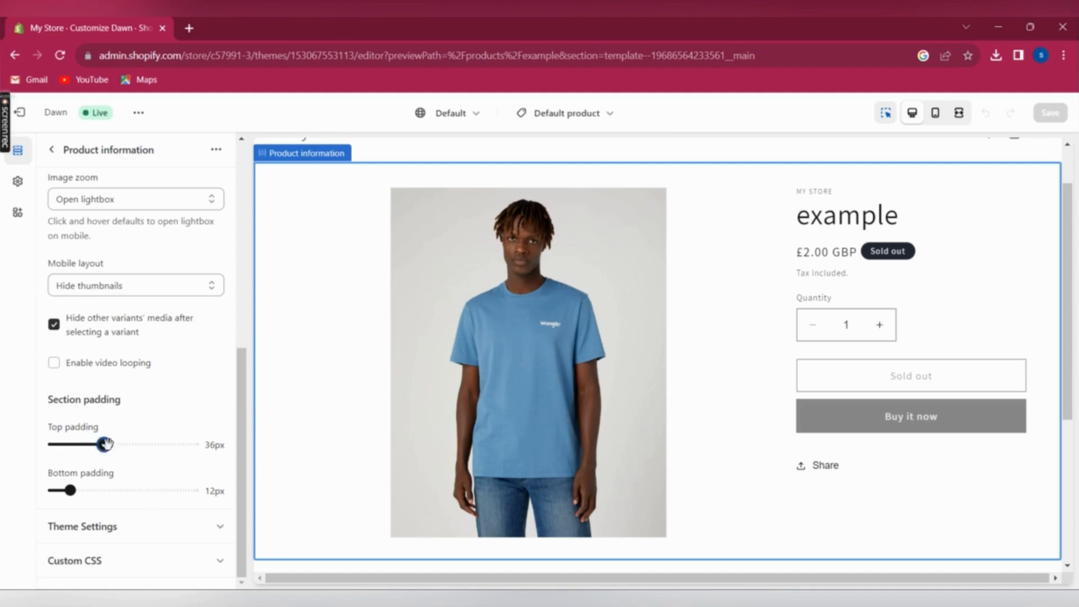
Try different padding values, settling on 0px top and 100px bottom padding.
{"action": "left_click_drag", "start_coordinate": [102, 444], "coordinate": [154, 444]}
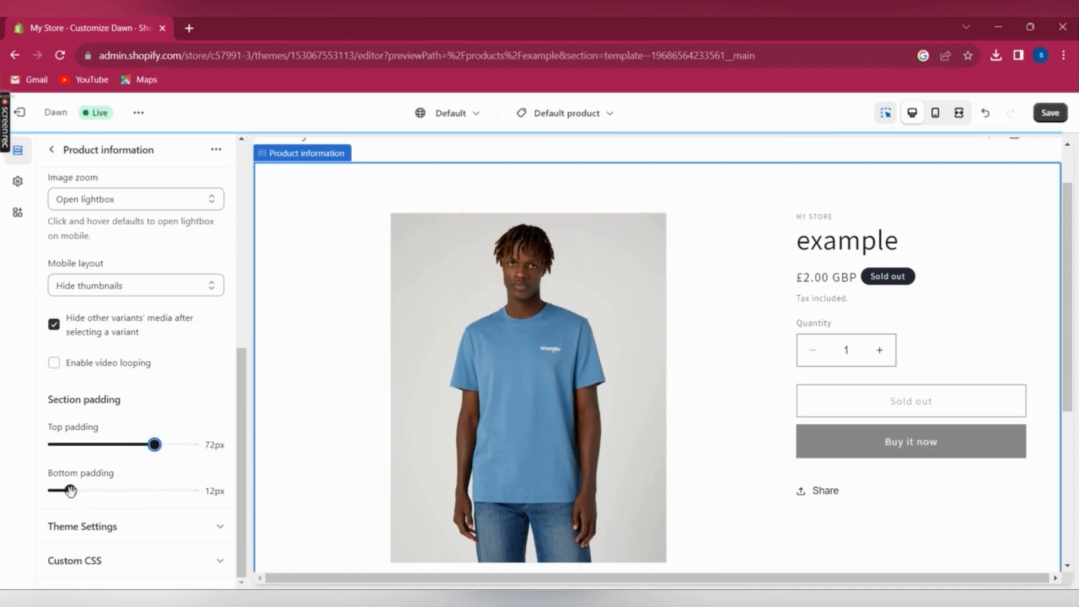
{"action": "left_click_drag", "start_coordinate": [55, 491], "coordinate": [188, 490]}
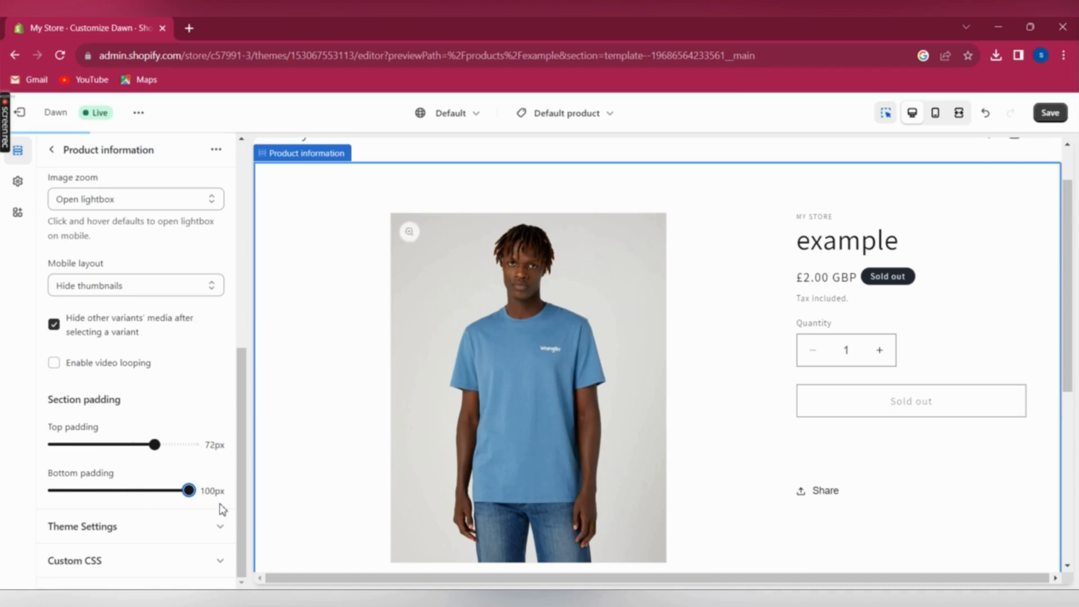
{"action": "left_click_drag", "start_coordinate": [189, 490], "coordinate": [186, 490]}
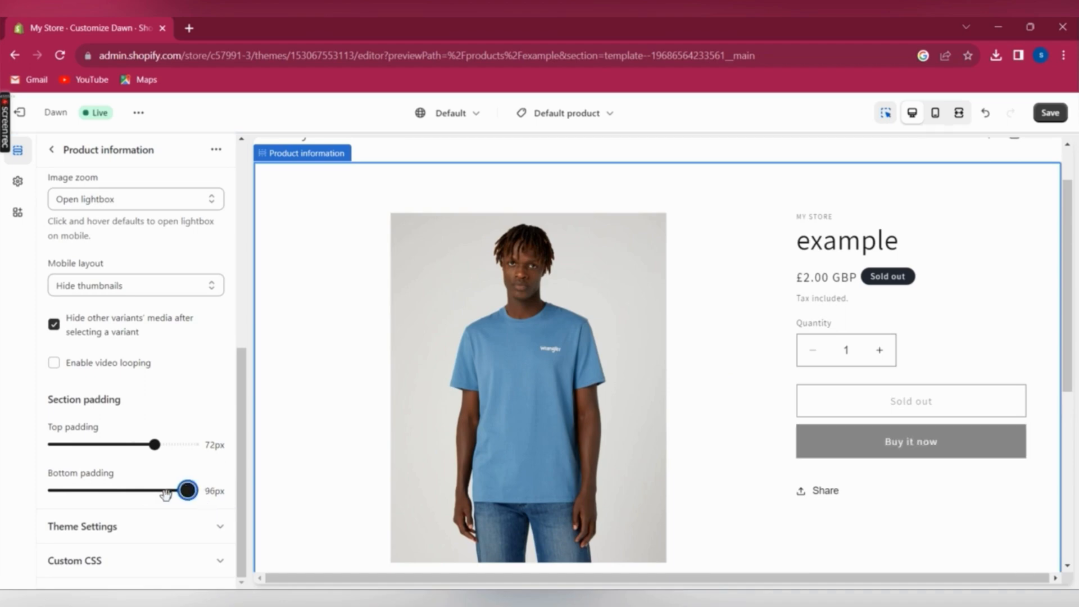
{"action": "left_click_drag", "start_coordinate": [187, 490], "coordinate": [148, 490]}
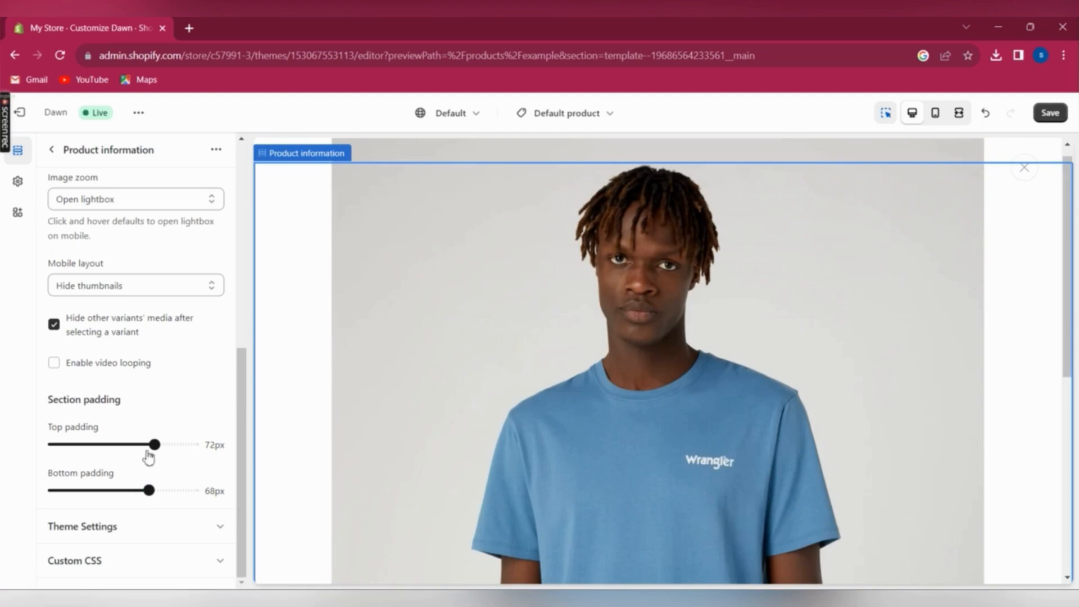
{"action": "left_click_drag", "start_coordinate": [151, 490], "coordinate": [190, 490]}
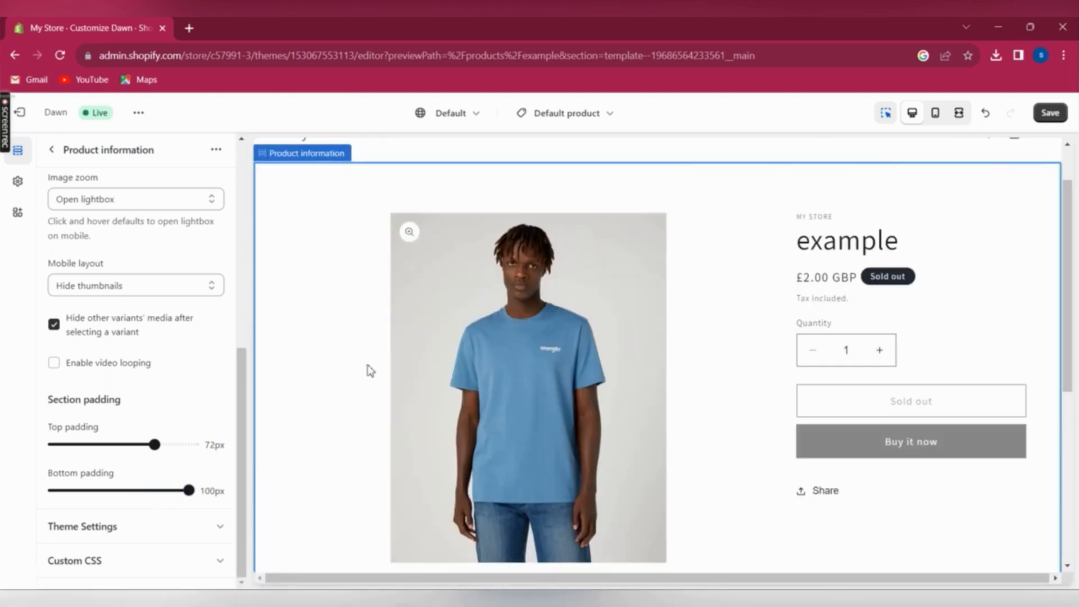
{"action": "left_click_drag", "start_coordinate": [154, 444], "coordinate": [189, 445]}
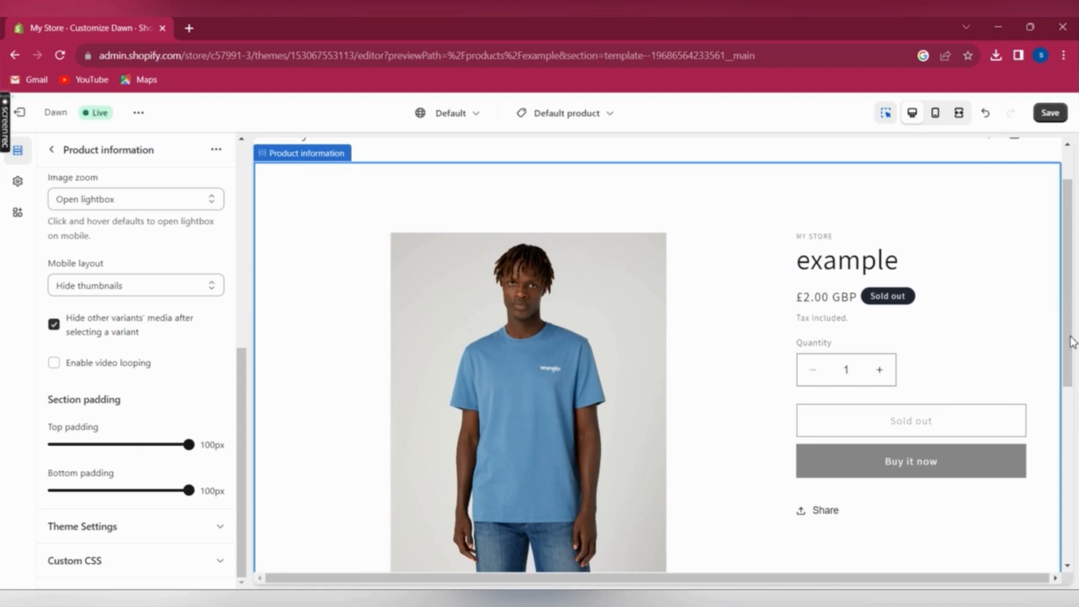
{"action": "left_click_drag", "start_coordinate": [192, 445], "coordinate": [53, 445]}
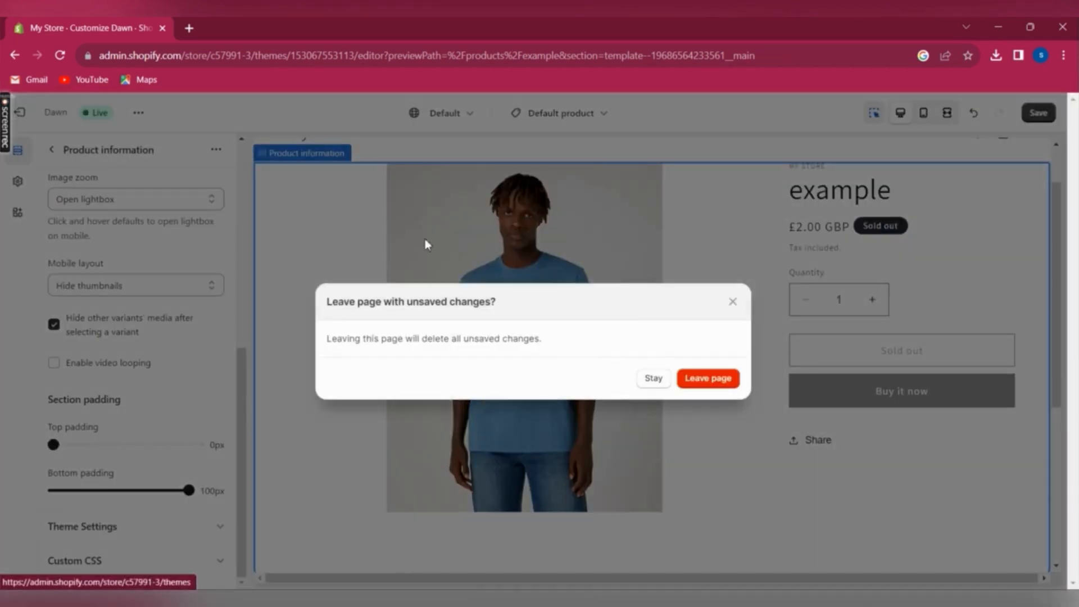
{"action": "mouse_move", "coordinate": [708, 356]}
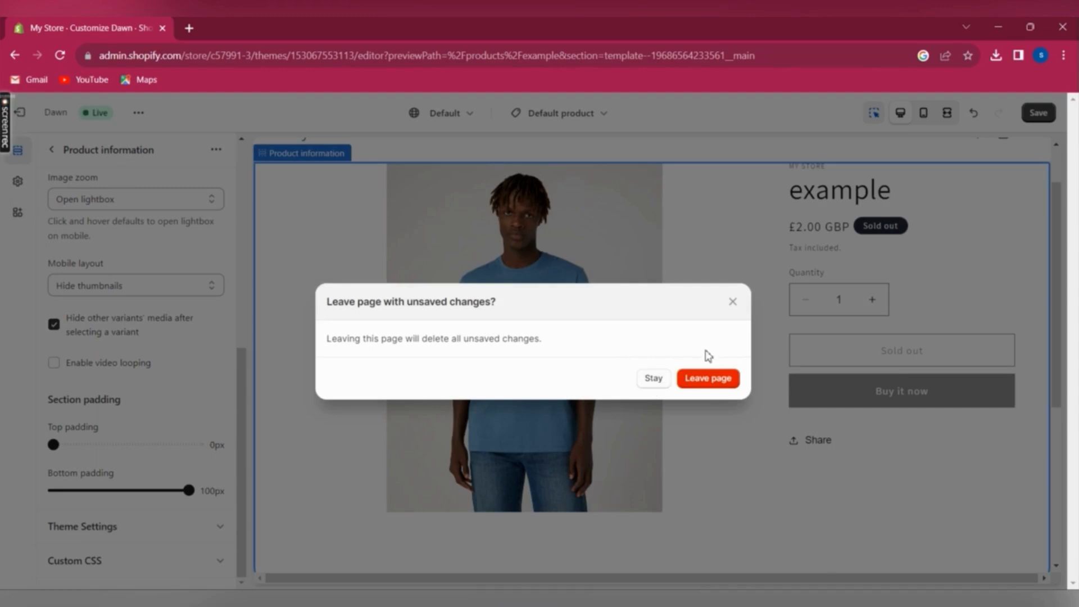
Stay in the editor once, then exit again and leave without saving the padding changes.
{"action": "left_click", "coordinate": [707, 378]}
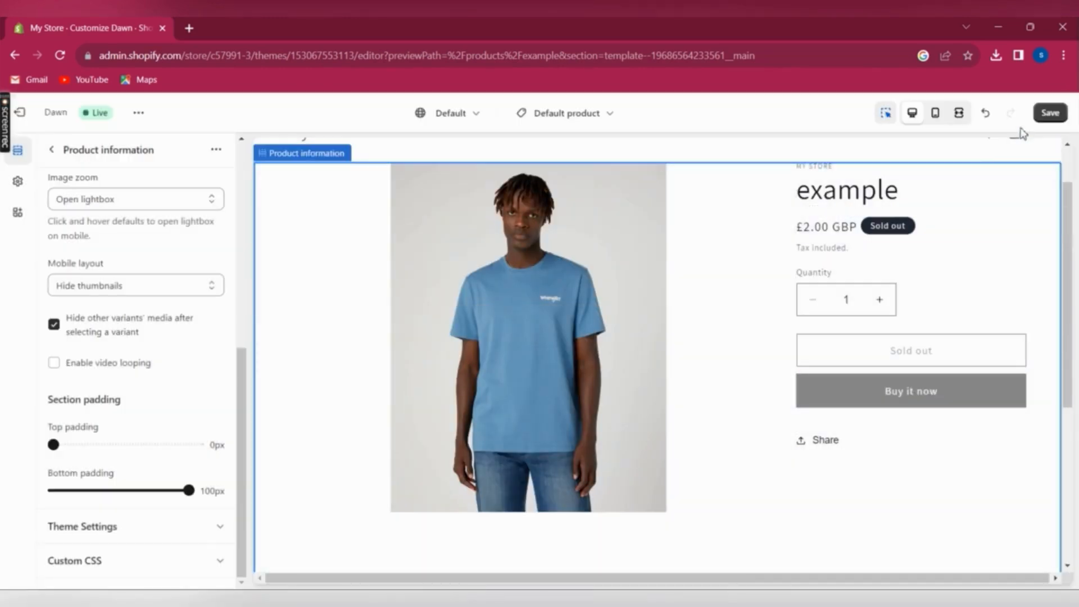
{"action": "mouse_move", "coordinate": [19, 113]}
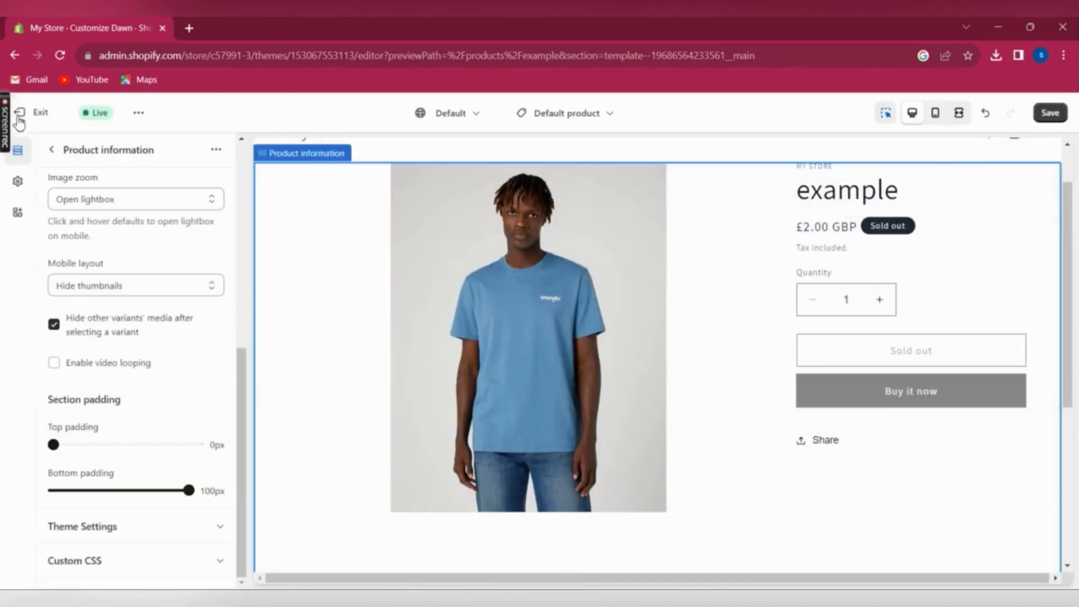
{"action": "left_click", "coordinate": [33, 112]}
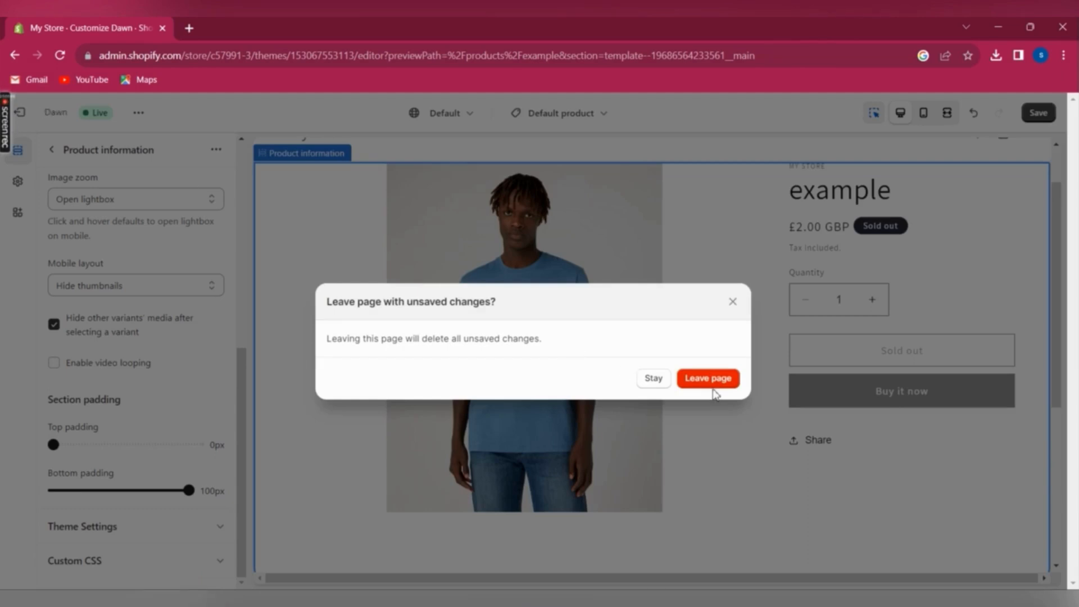
{"action": "left_click", "coordinate": [707, 378]}
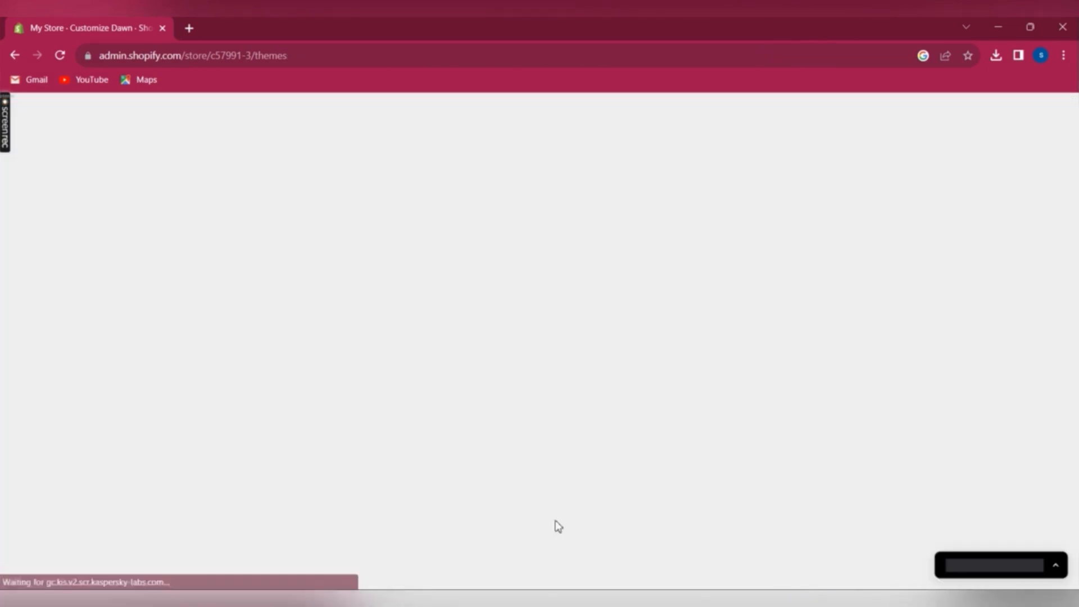